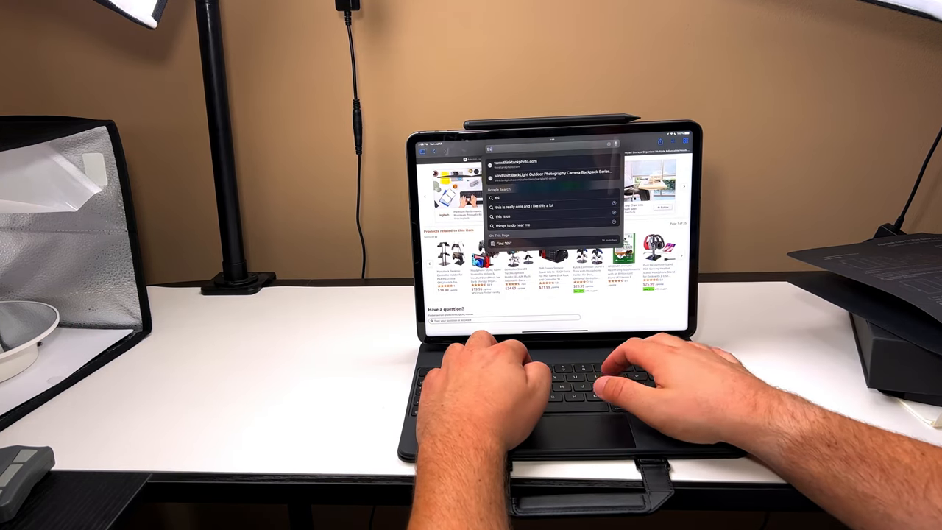
type("this is how this is so")
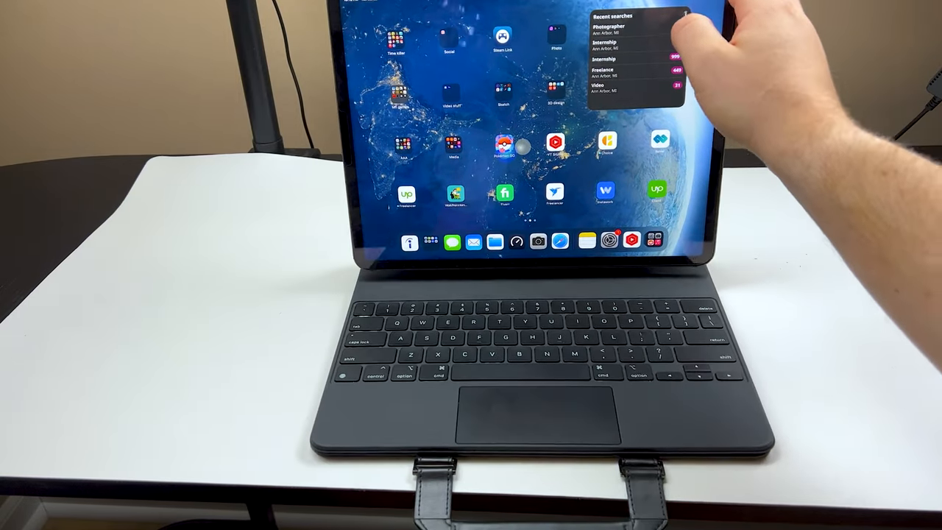
type("hey ho")
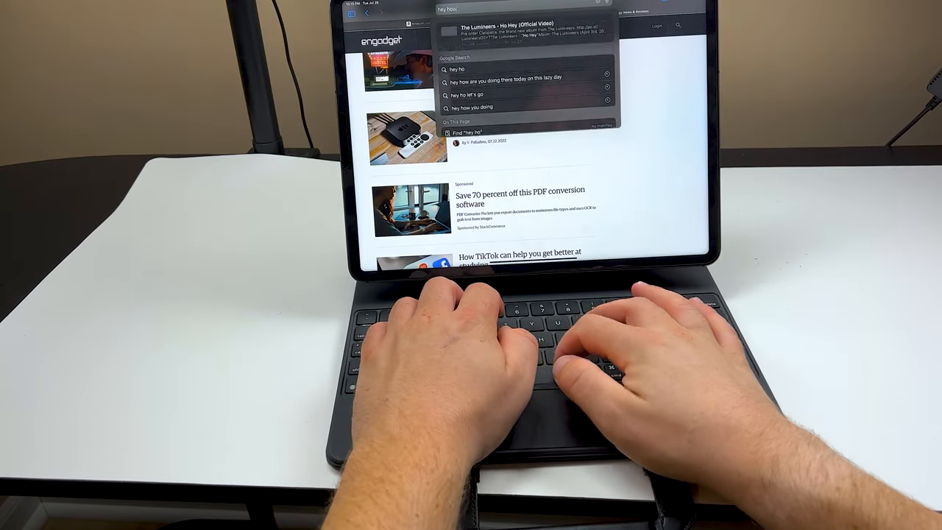